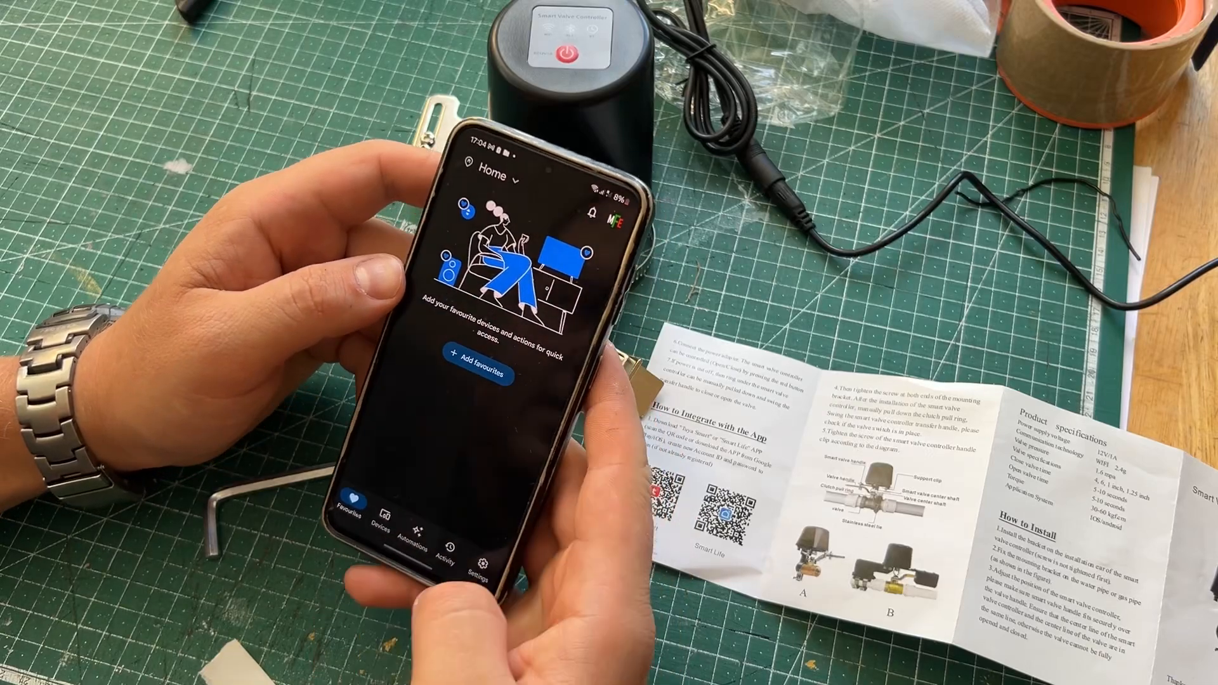
# - From the Devices section, start adding a new Works with Google Home device
pyautogui.click(400, 534)
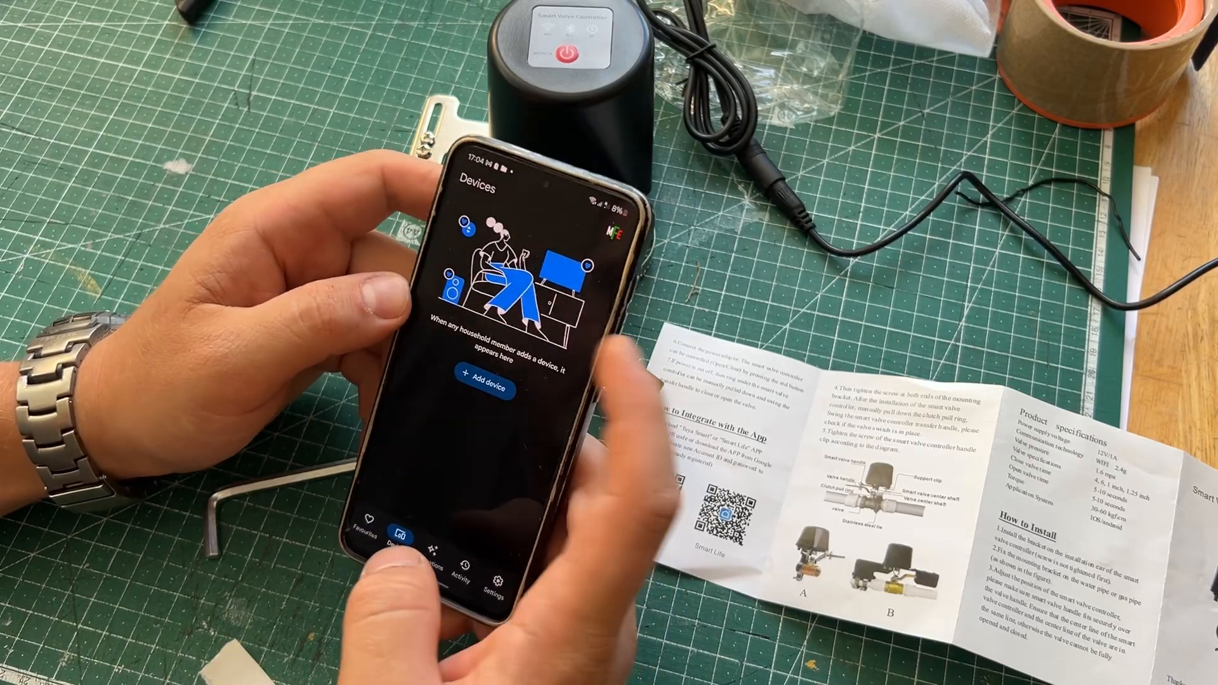
pyautogui.click(482, 389)
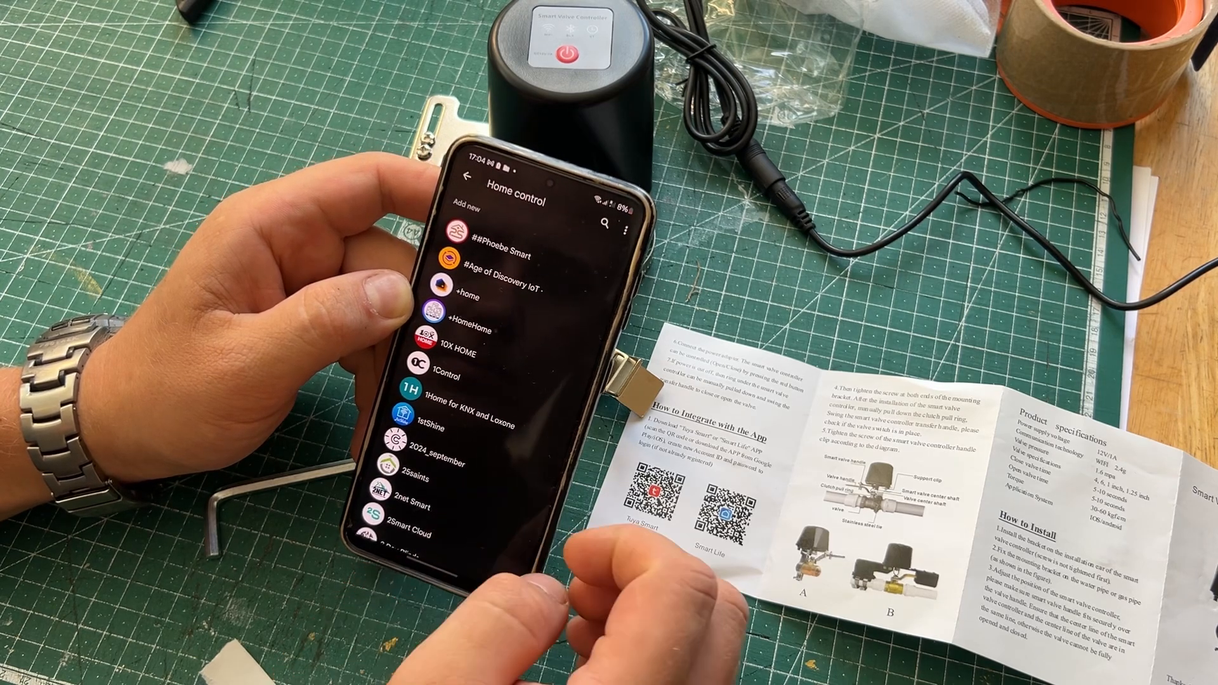
# - Scroll through the Home control list of partner services
pyautogui.scroll(-3)
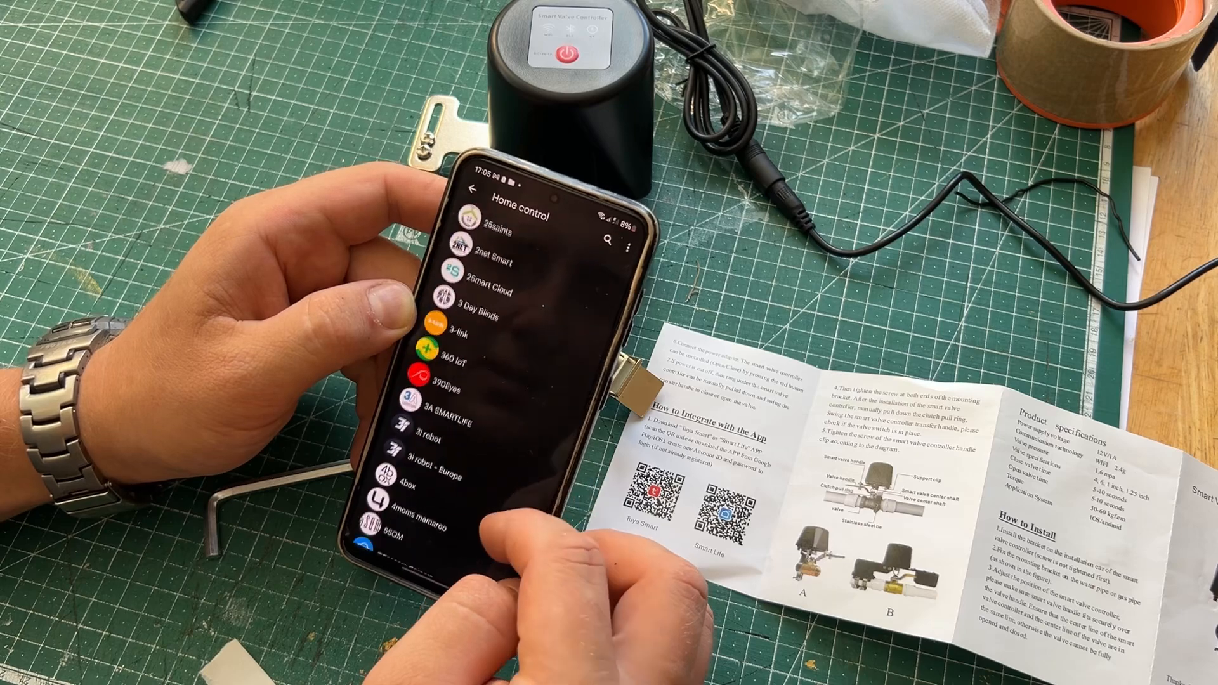
pyautogui.scroll(-3)
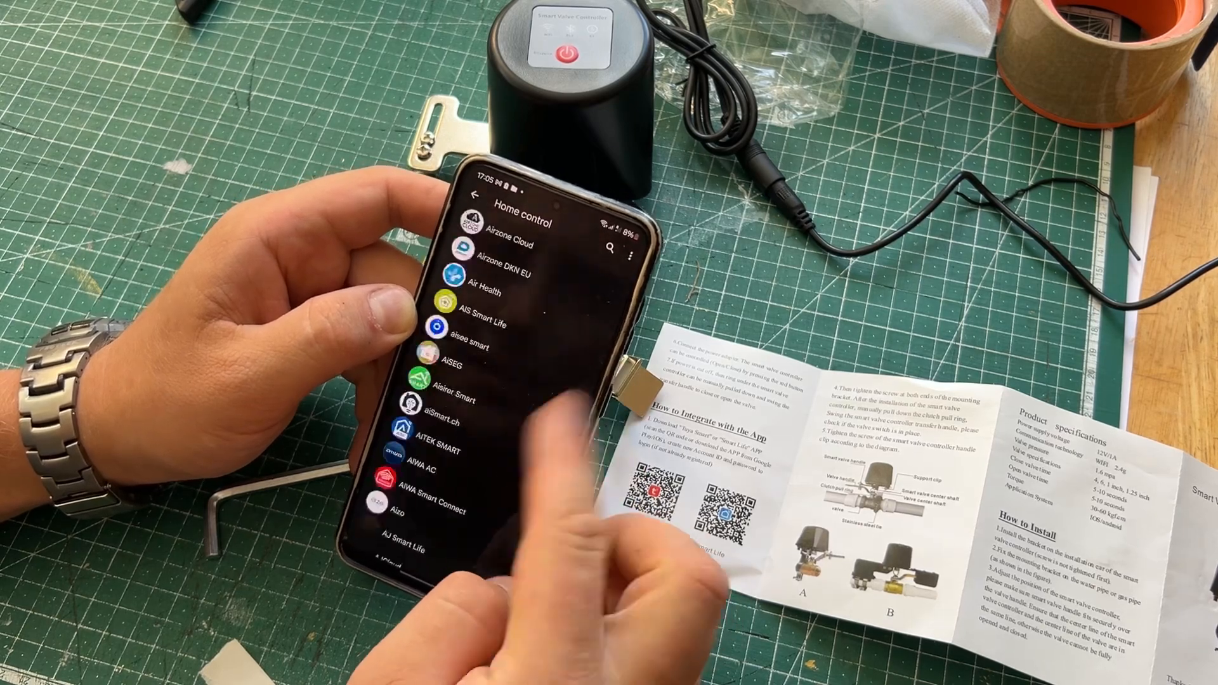
pyautogui.scroll(3)
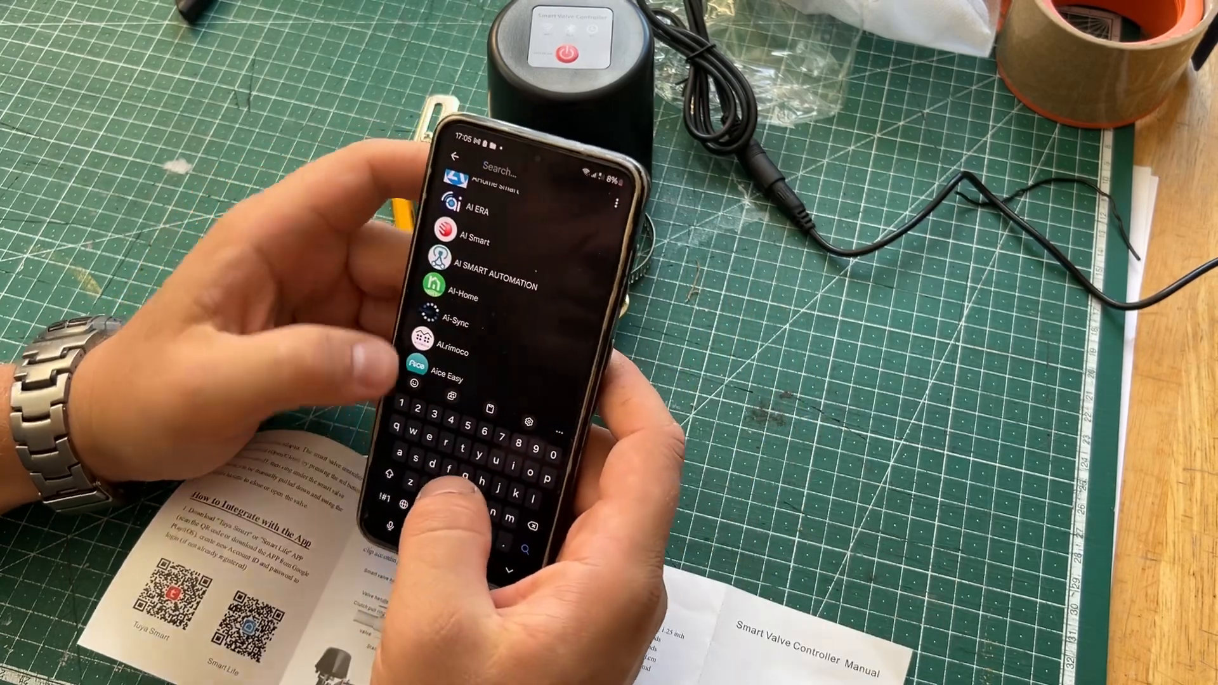
# - Search the partner services for 'smartlife'
pyautogui.write('tu')
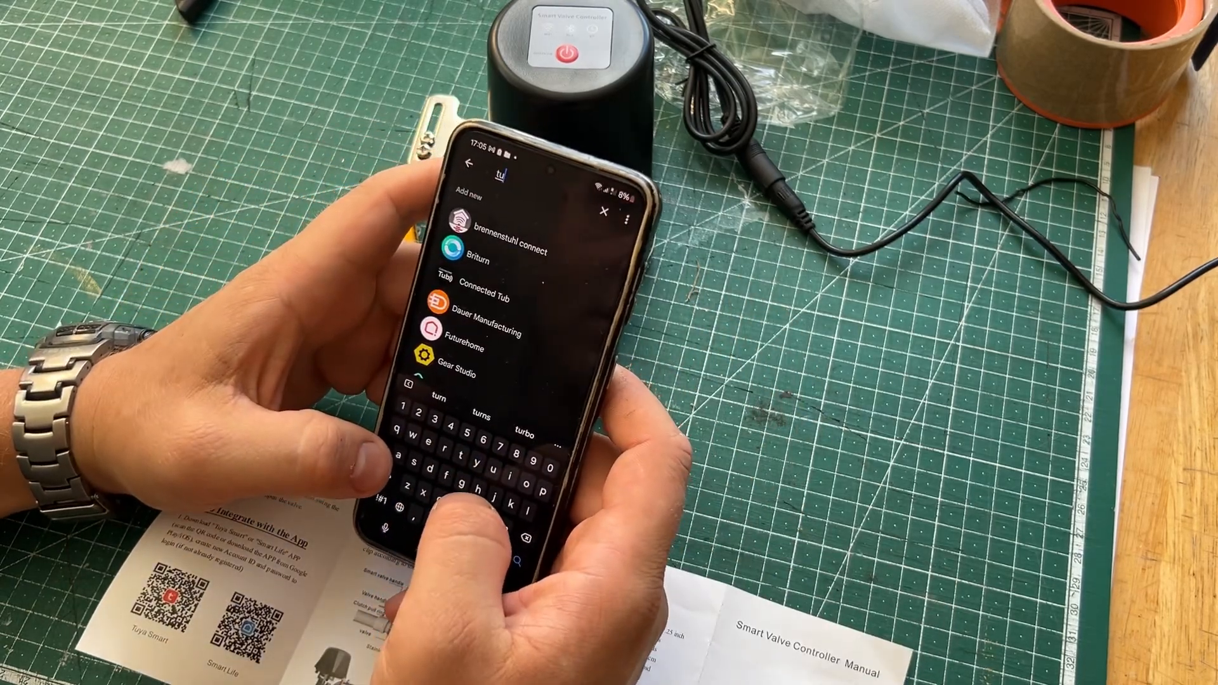
pyautogui.write('smartlife')
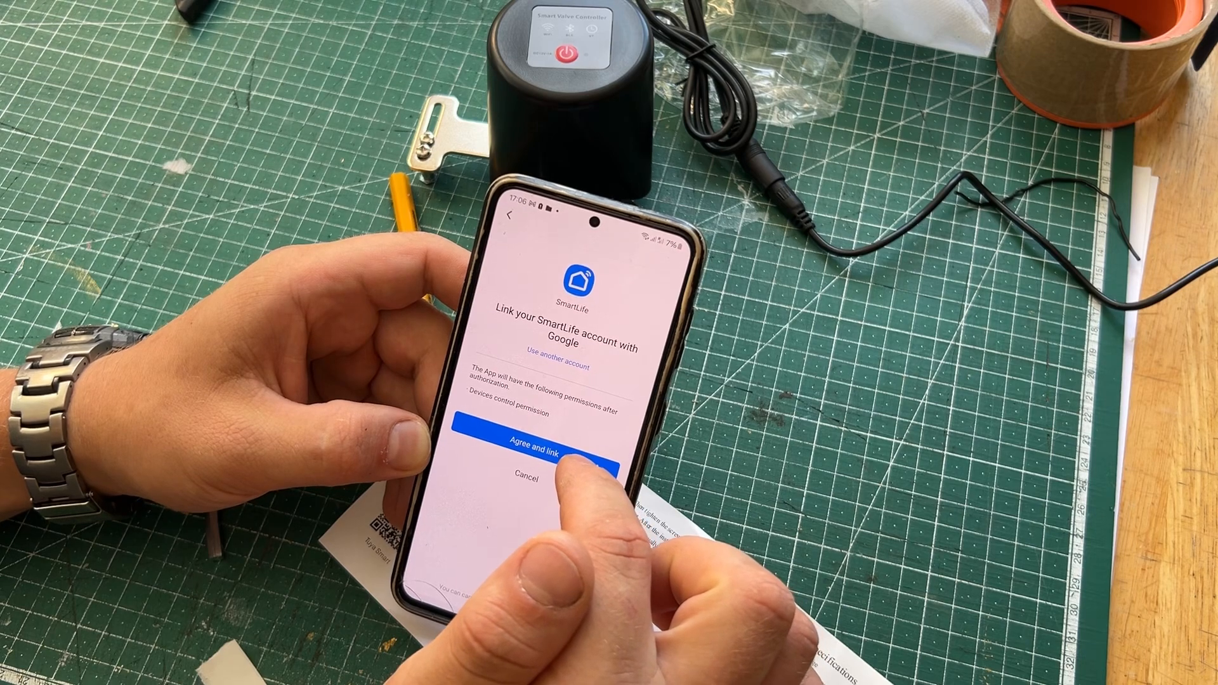
# - Agree to link the SmartLife account with Google
pyautogui.click(551, 443)
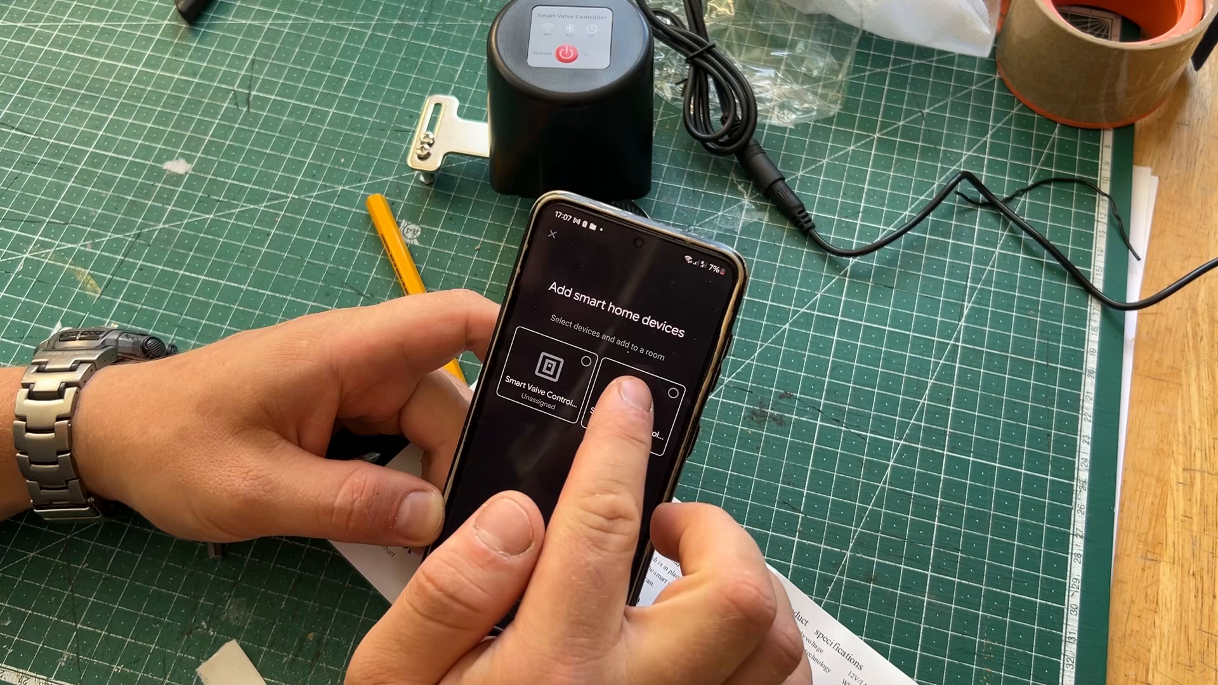
# - Select the Smart Valve Controller to add
pyautogui.click(537, 381)
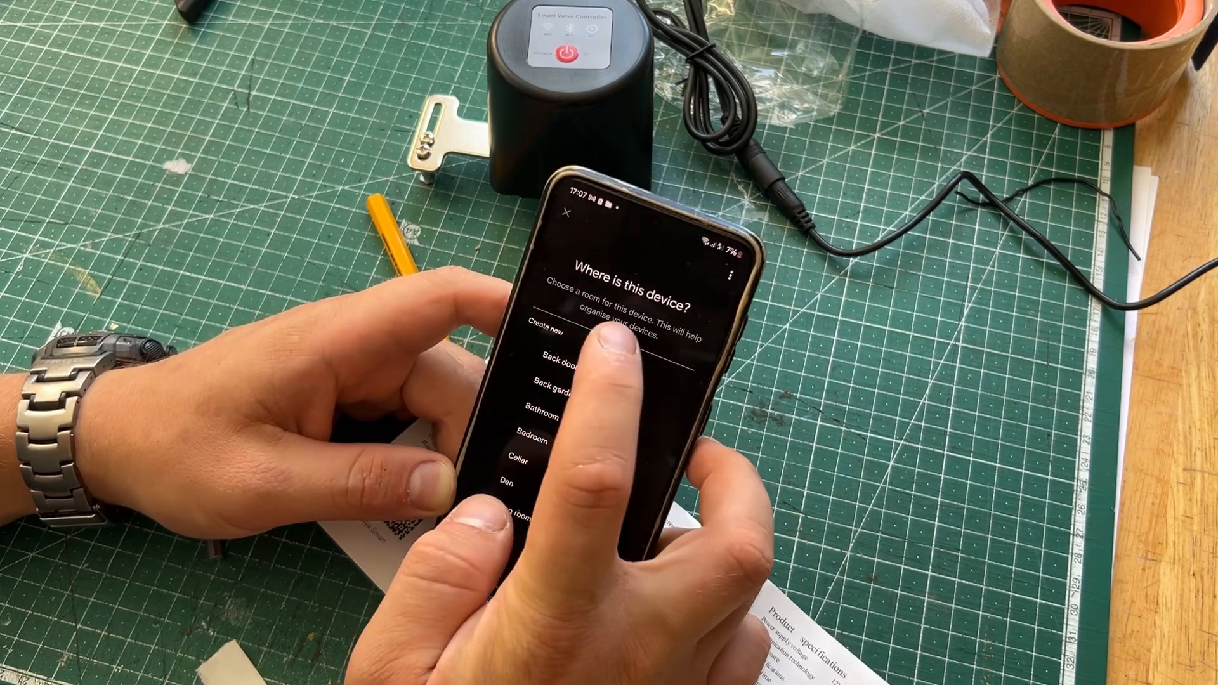
# - Create a custom room named 'Chicken' for the valve controller
pyautogui.scroll(-3)
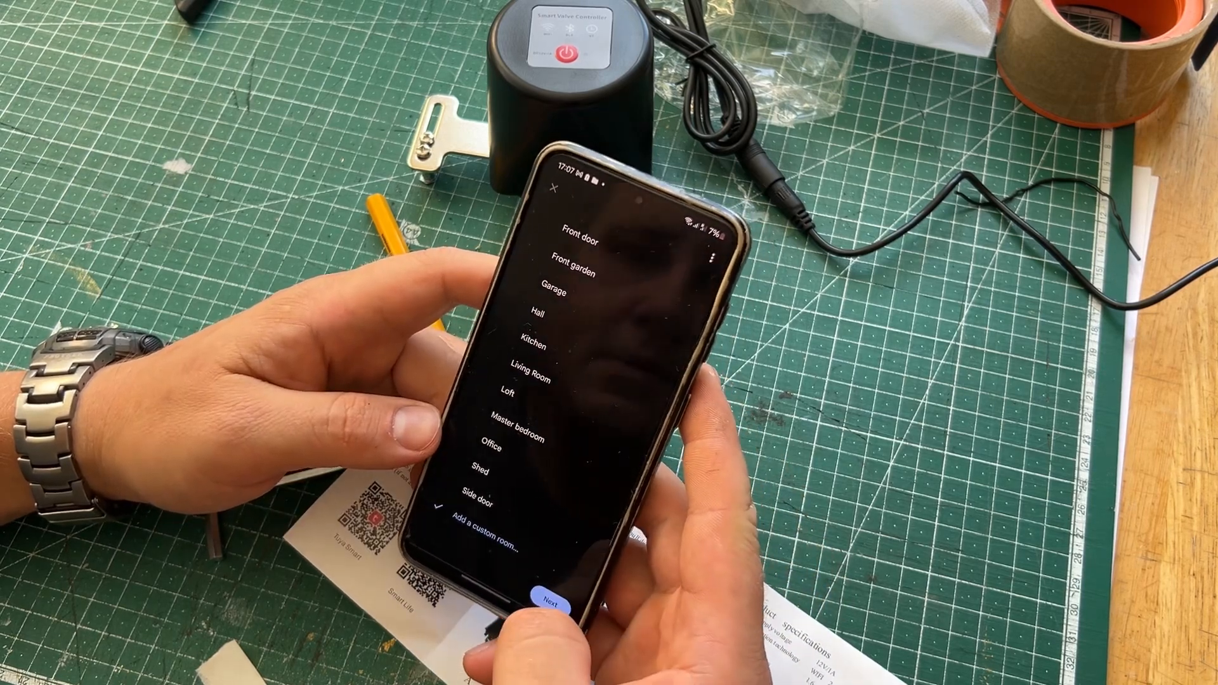
pyautogui.click(480, 523)
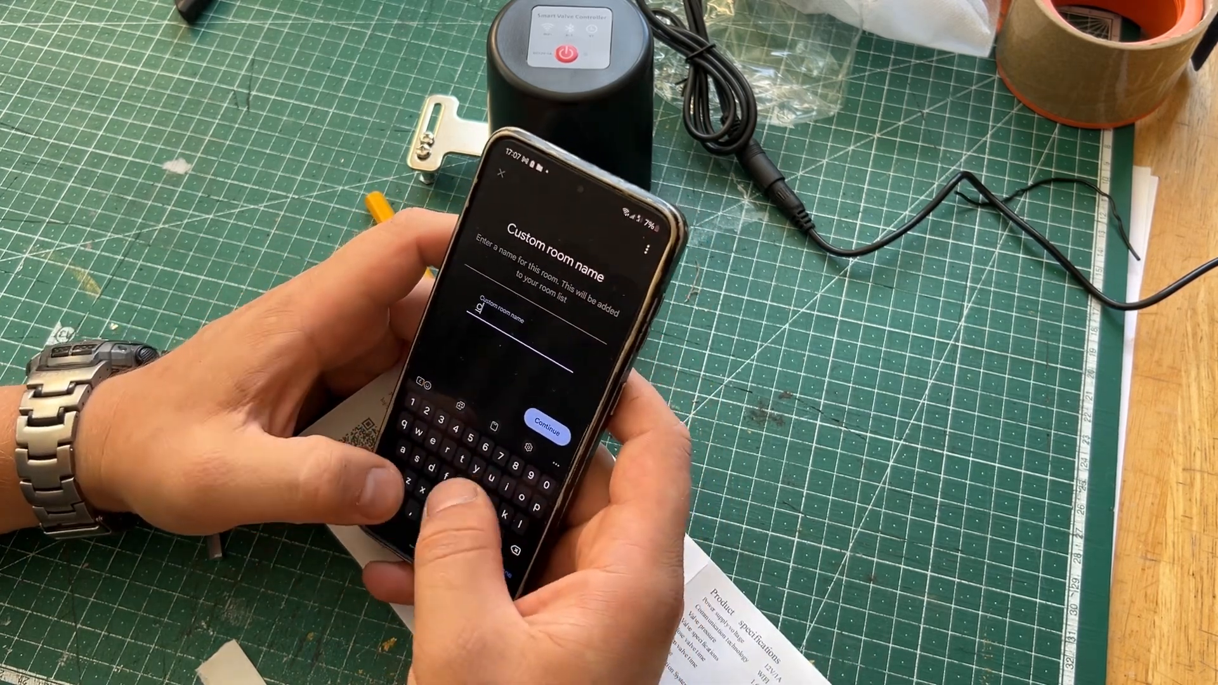
pyautogui.write('Chicken')
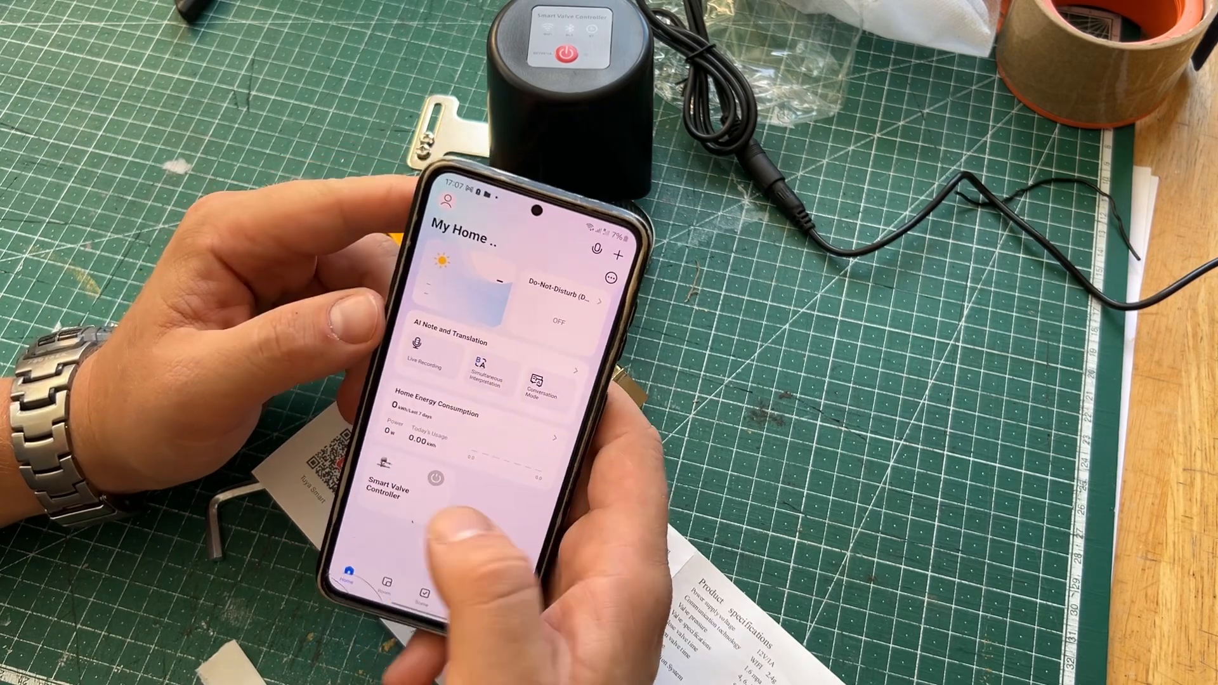
# - Open the Smart Valve Controller's control page from My Home
pyautogui.click(390, 494)
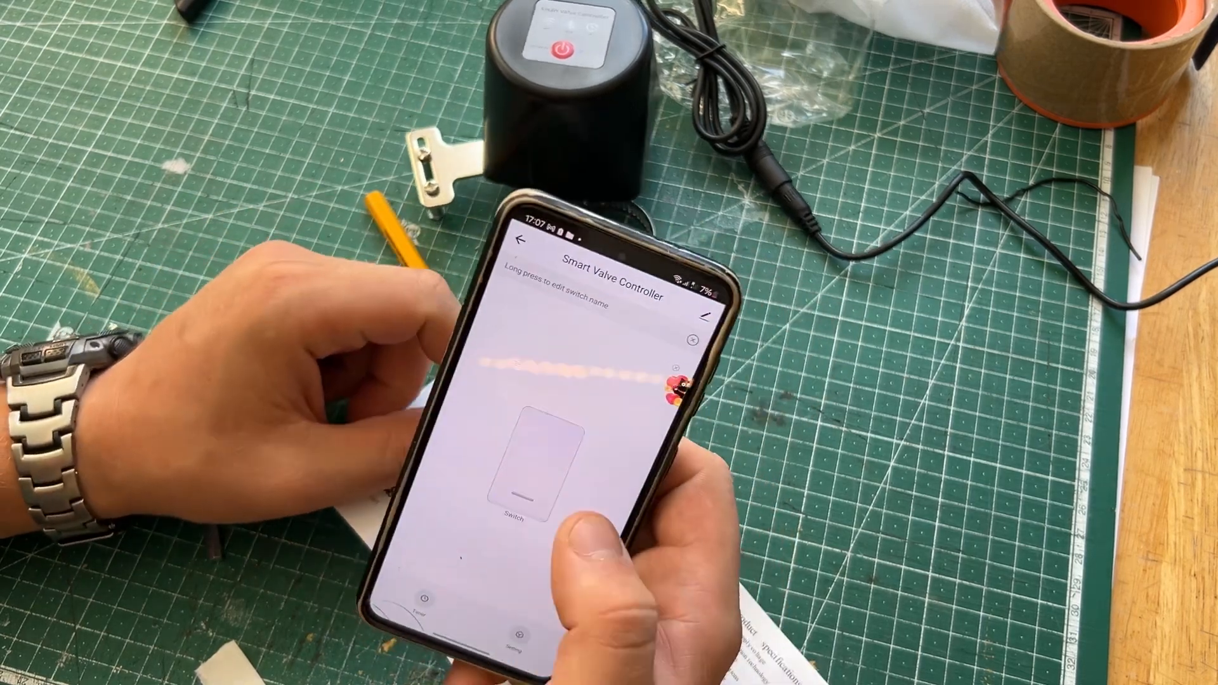